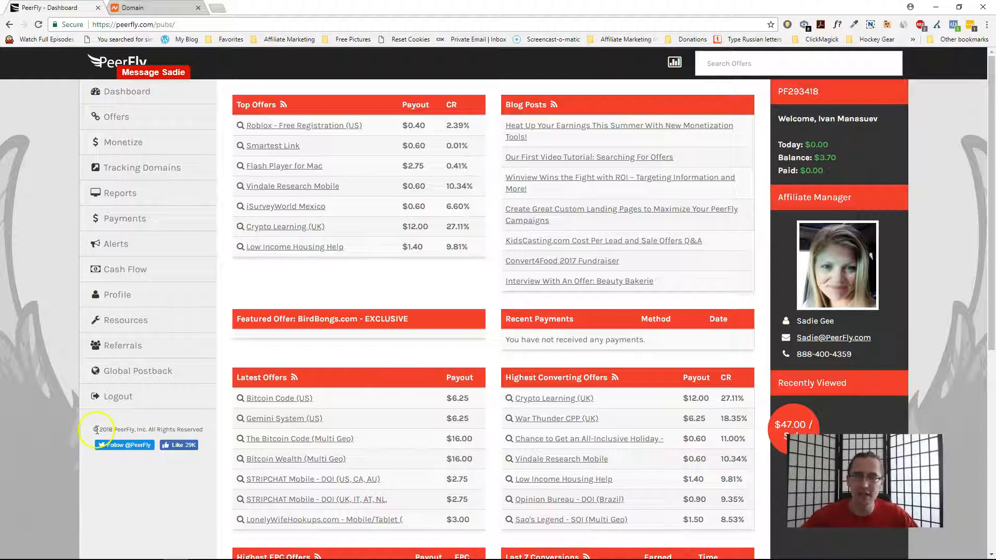
- Show the Tracking Domains list with freedogcollar.win marked Approved
{"action": "left_click", "coordinate": [141, 167]}
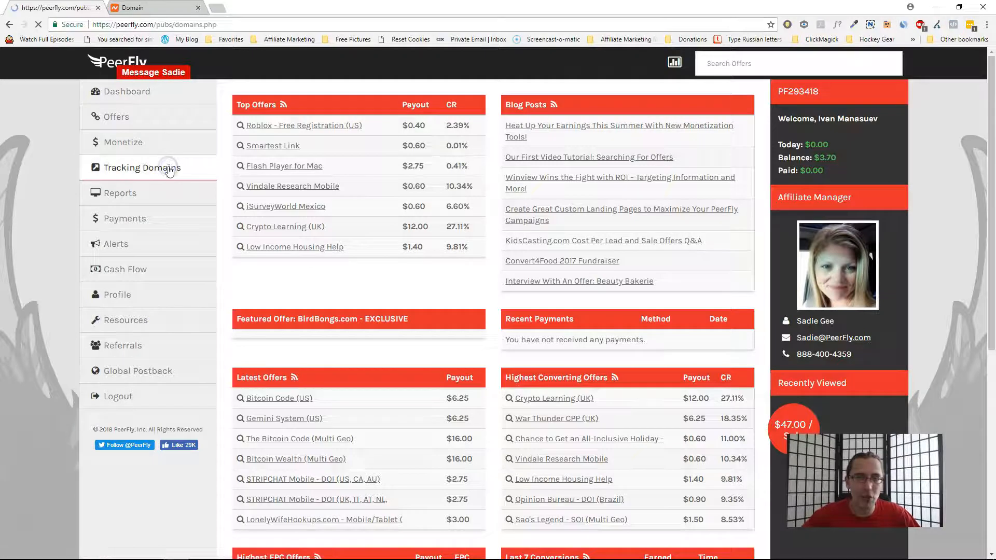
{"action": "left_click", "coordinate": [143, 167]}
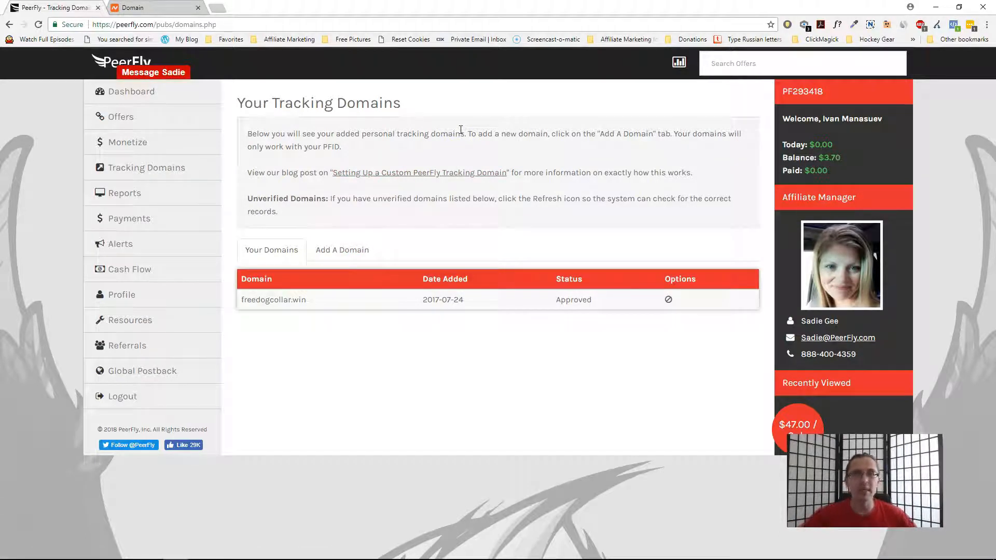
{"action": "mouse_move", "coordinate": [404, 104]}
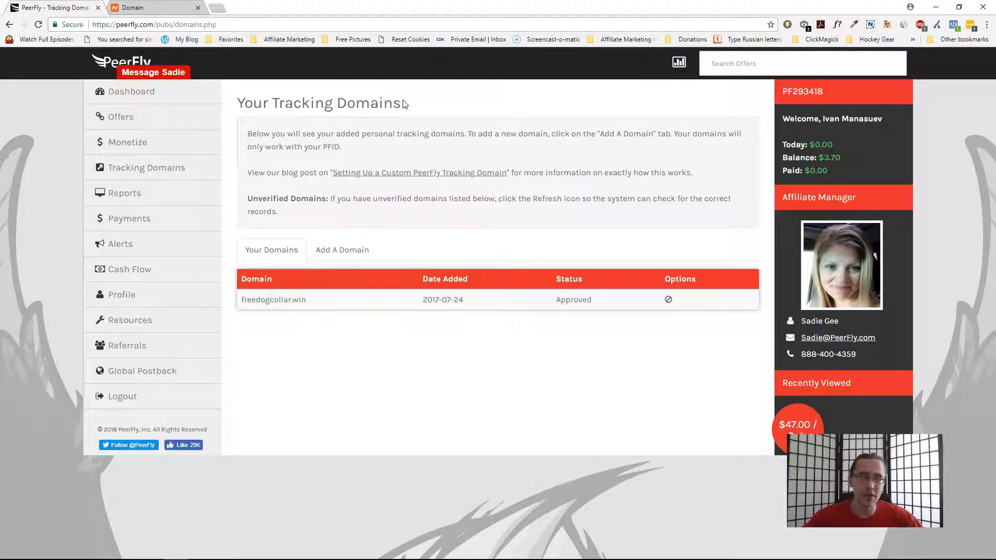
{"action": "left_click", "coordinate": [156, 7]}
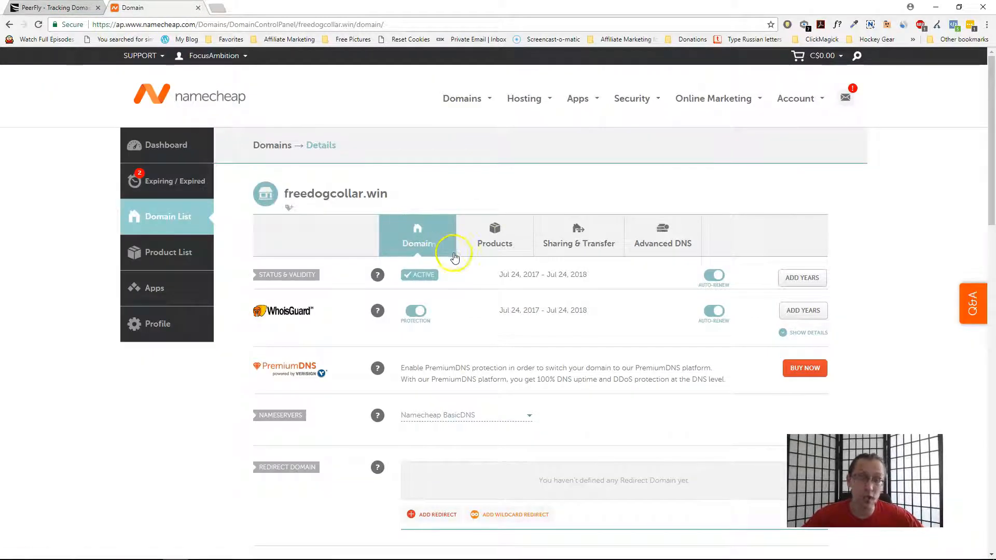
{"action": "double_click", "coordinate": [336, 194]}
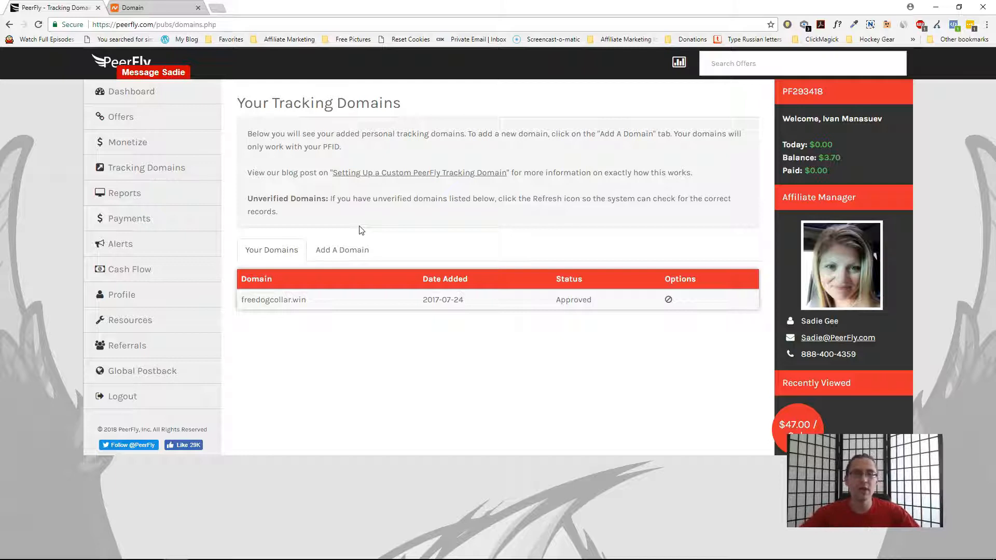
- View the Add A Domain instructions, select the A record IP 67.228.247.10, and return to Namecheap
{"action": "left_click", "coordinate": [341, 250]}
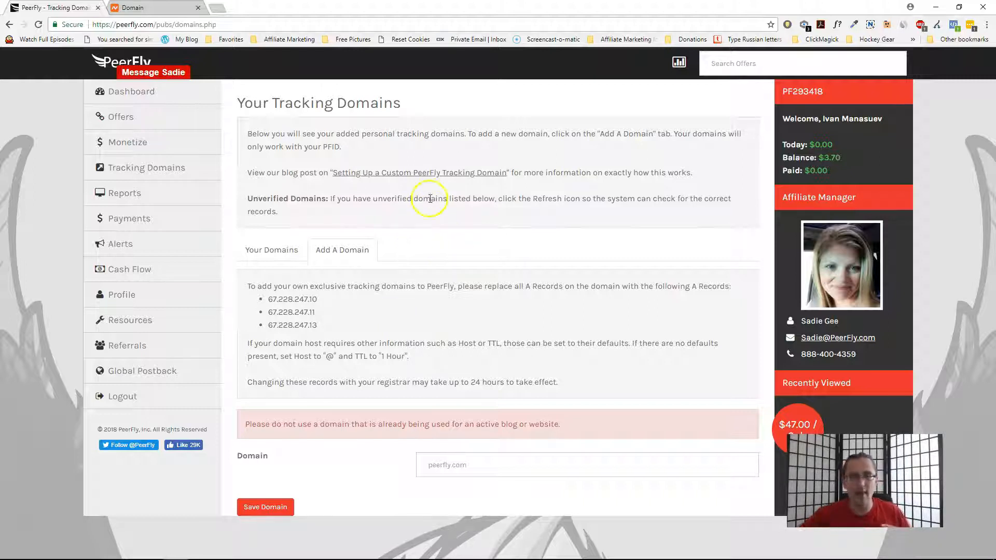
{"action": "left_click_drag", "start_coordinate": [482, 286], "coordinate": [608, 286]}
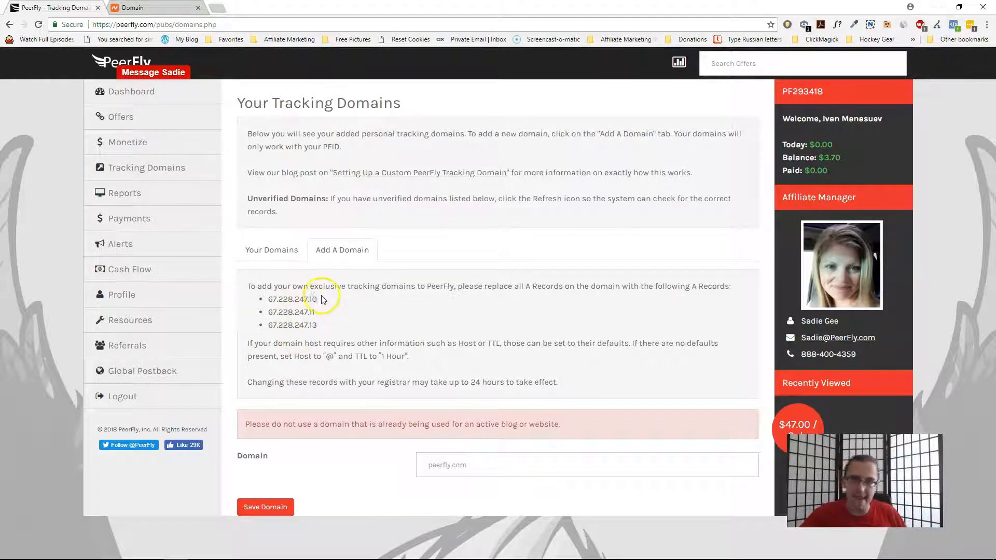
{"action": "double_click", "coordinate": [290, 299]}
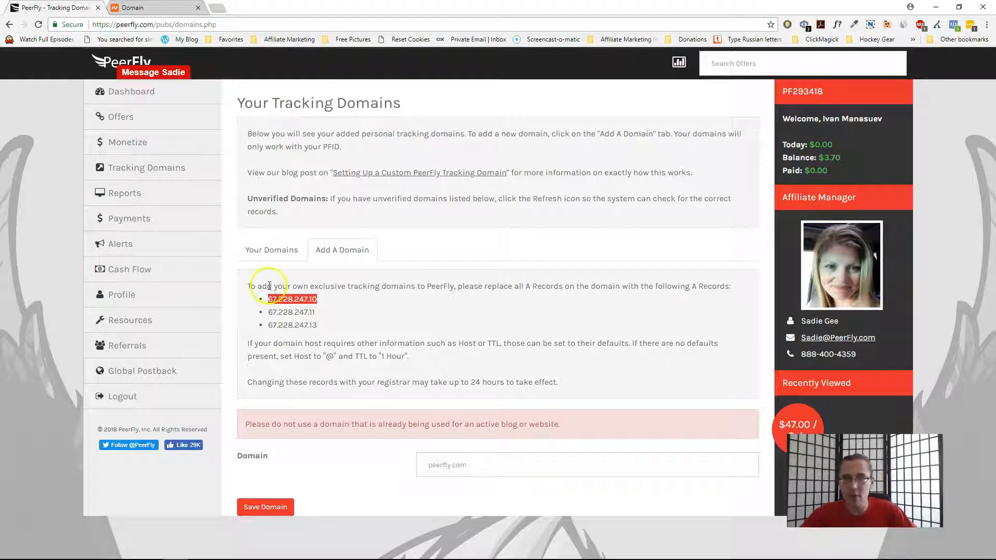
{"action": "left_click", "coordinate": [155, 7]}
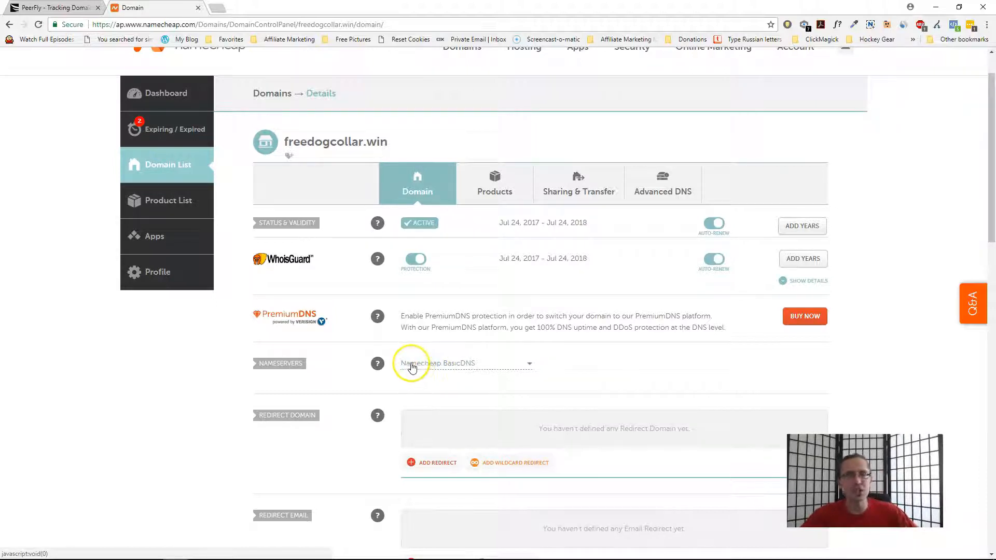
- Keep Namecheap BasicDNS nameservers and check the Advanced DNS A record reads 67.228.247.10
{"action": "left_click", "coordinate": [464, 363]}
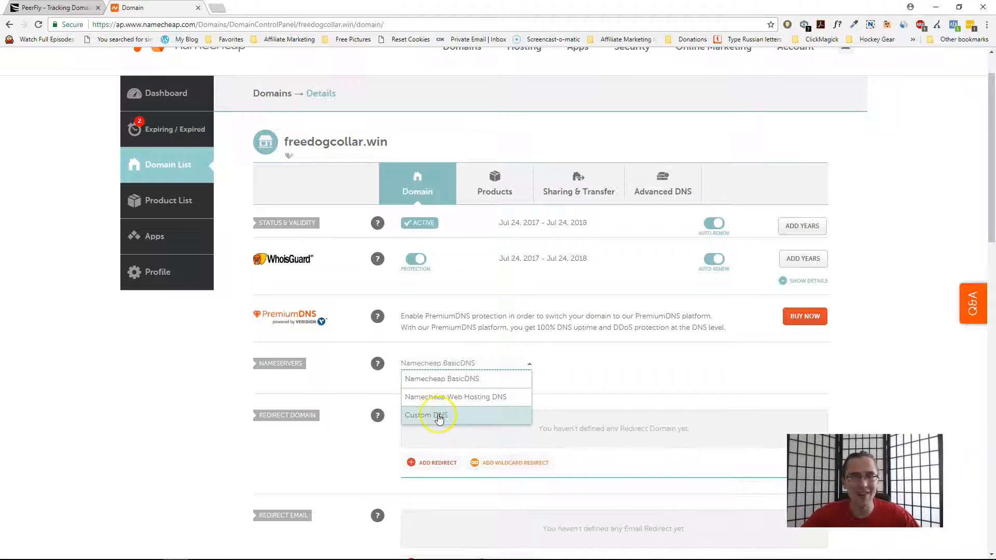
{"action": "left_click", "coordinate": [437, 415]}
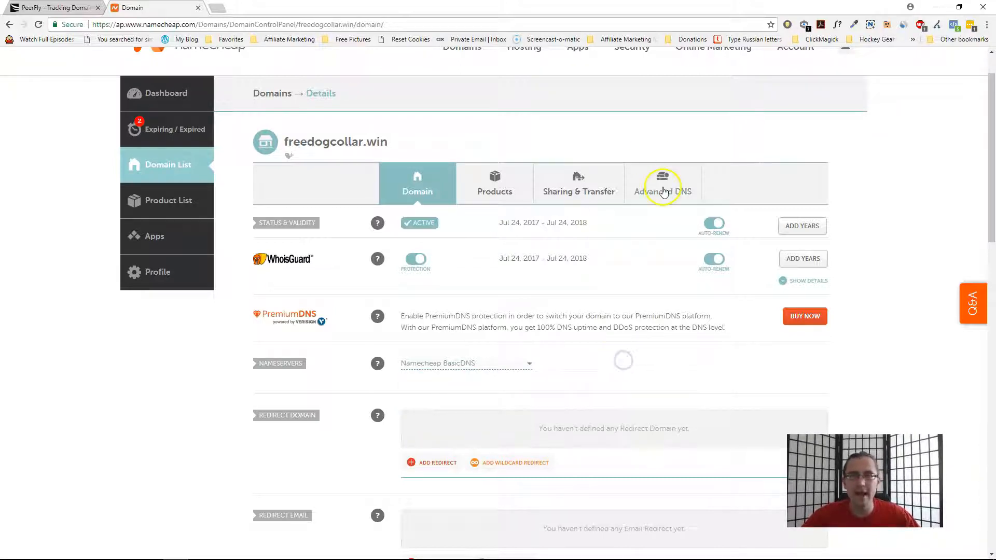
{"action": "left_click", "coordinate": [663, 185]}
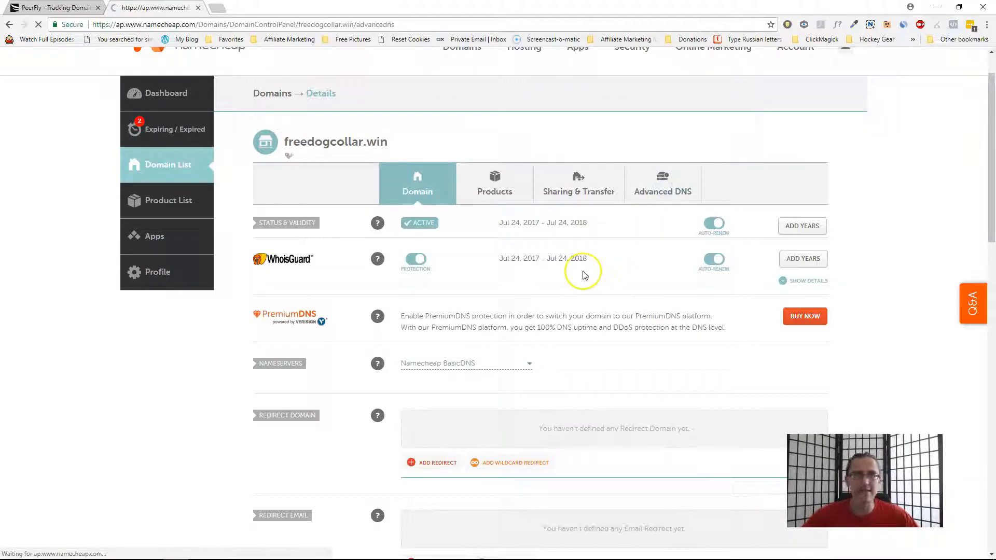
{"action": "left_click", "coordinate": [663, 185]}
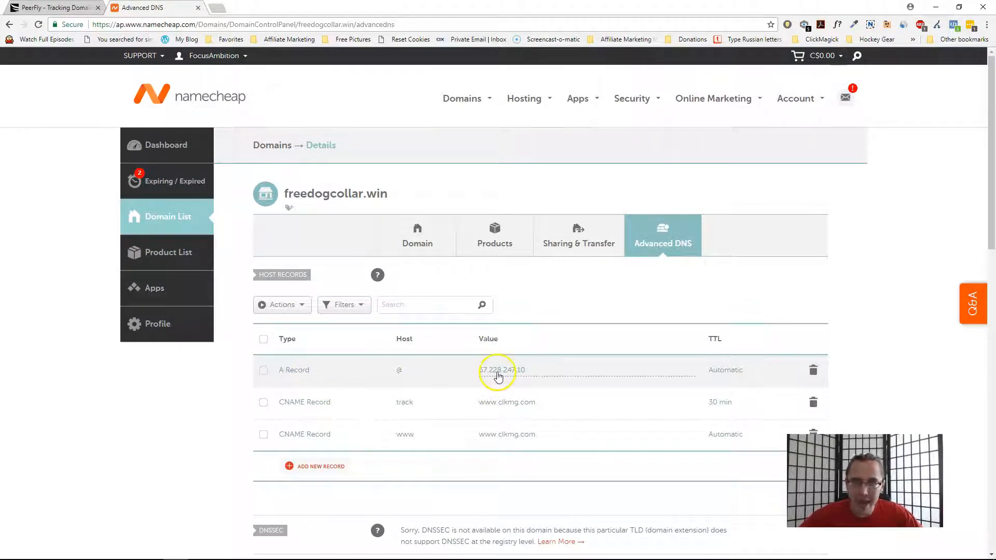
{"action": "left_click", "coordinate": [54, 7]}
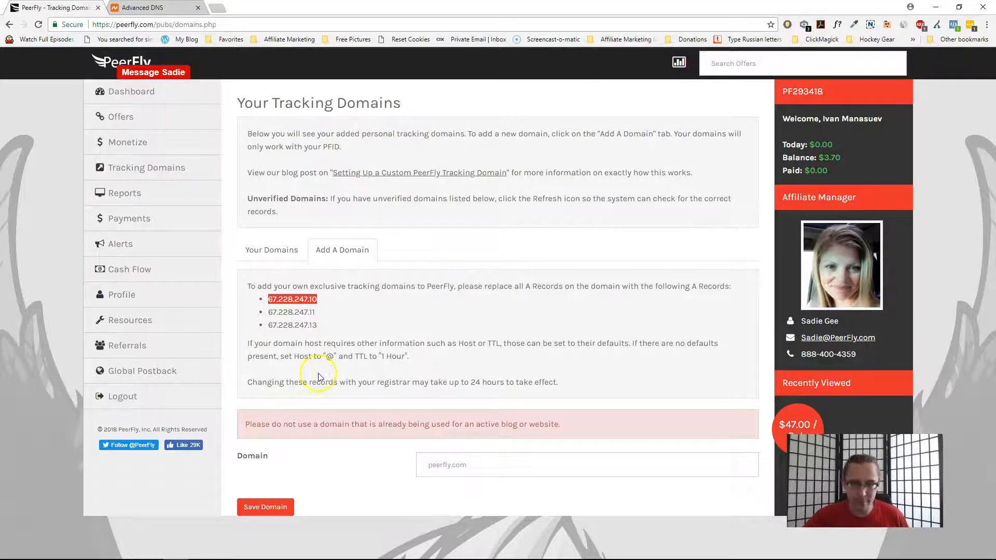
{"action": "mouse_move", "coordinate": [329, 359]}
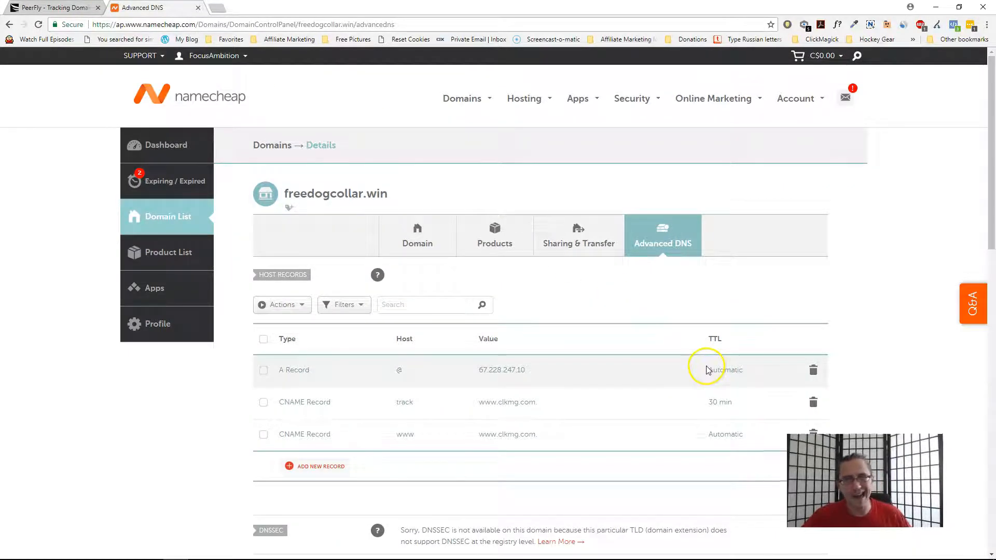
- Set the @ A record's TTL to 60 min, save it, and go back to PeerFly
{"action": "left_click", "coordinate": [727, 369]}
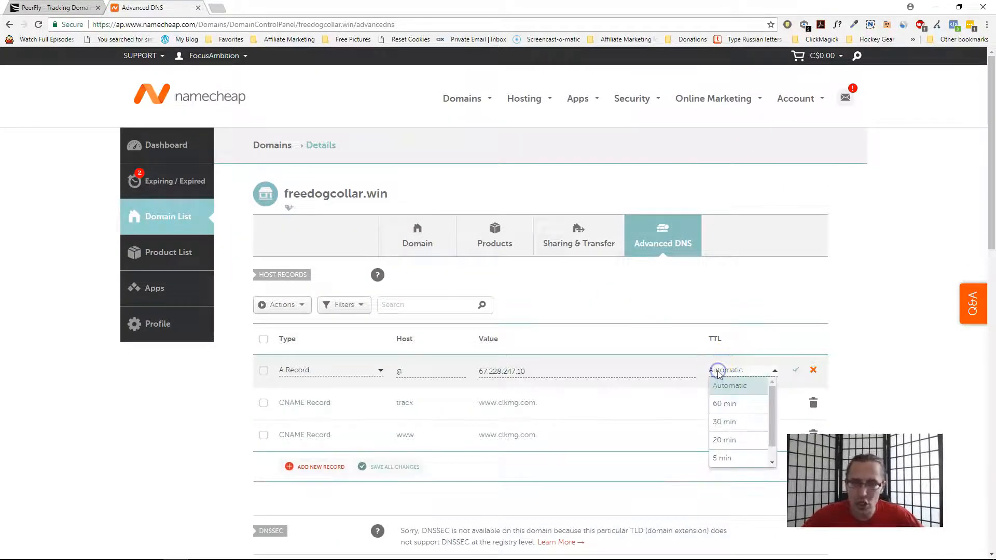
{"action": "left_click", "coordinate": [723, 403]}
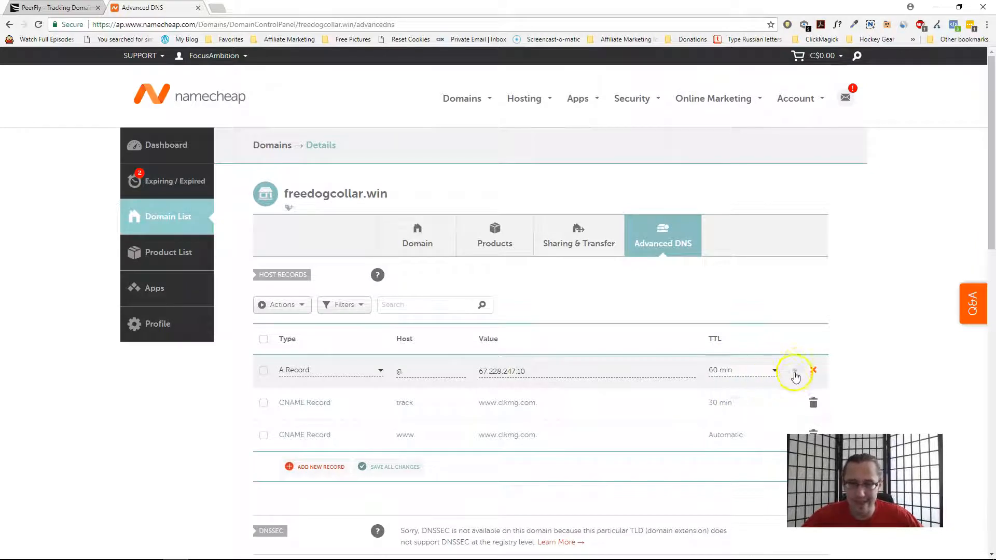
{"action": "left_click", "coordinate": [54, 7]}
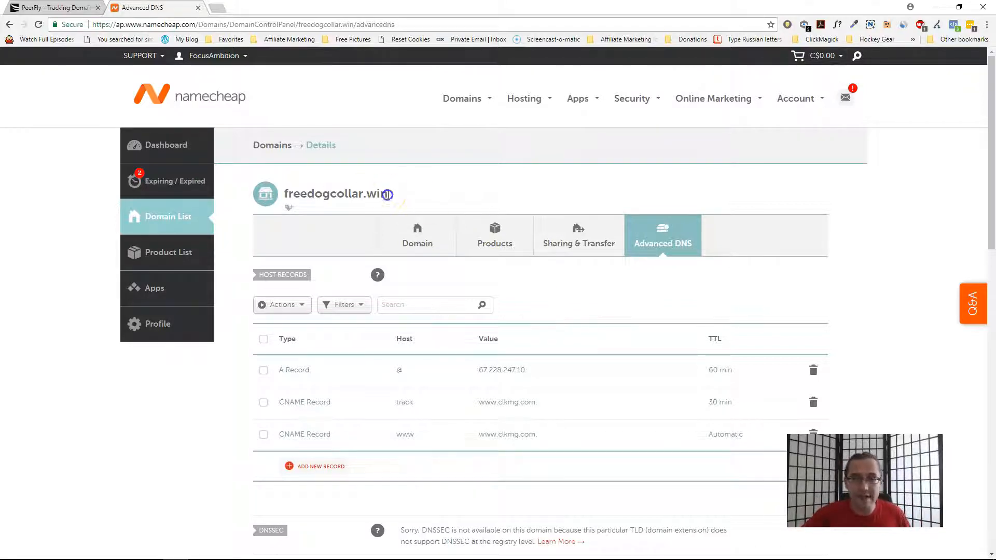
{"action": "double_click", "coordinate": [335, 194]}
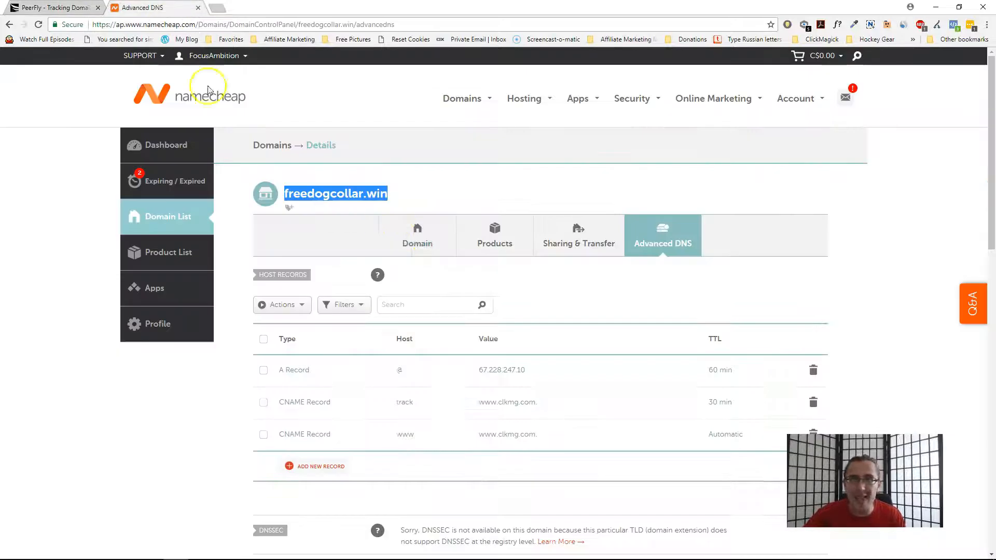
{"action": "mouse_move", "coordinate": [463, 166]}
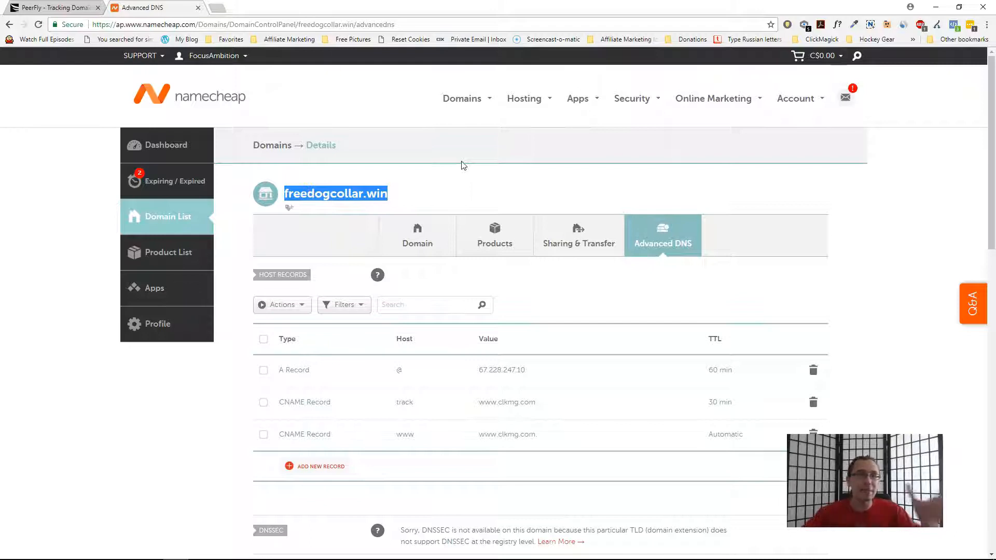
{"action": "left_click", "coordinate": [54, 7]}
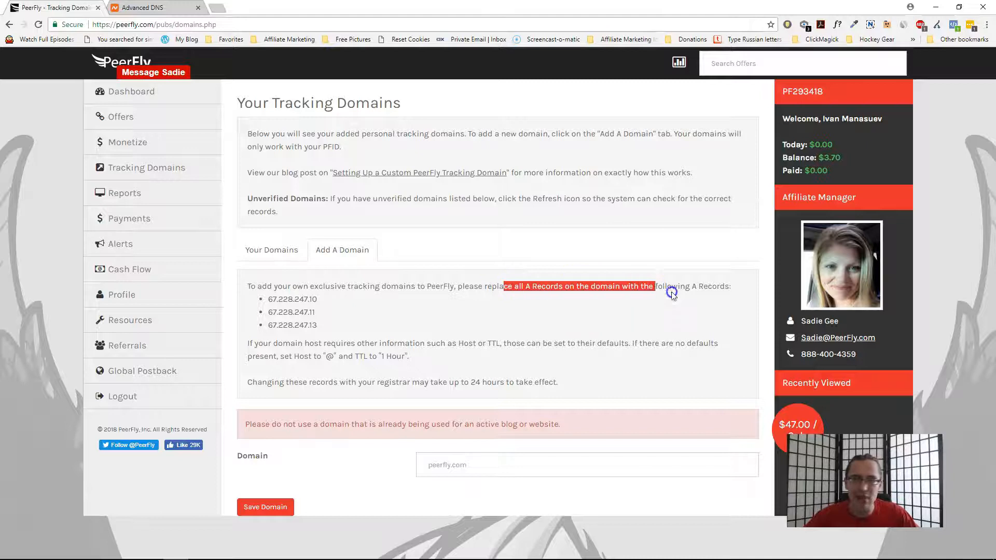
- Highlight PeerFly's 'replace all A records' instruction and IP list, then return to Namecheap's host records
{"action": "left_click_drag", "start_coordinate": [671, 292], "coordinate": [293, 299]}
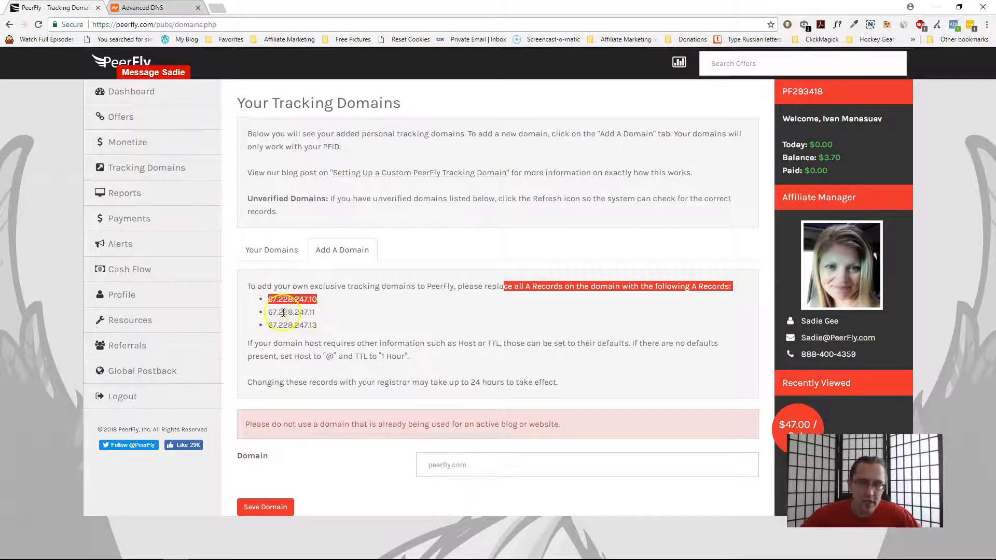
{"action": "left_click", "coordinate": [153, 8]}
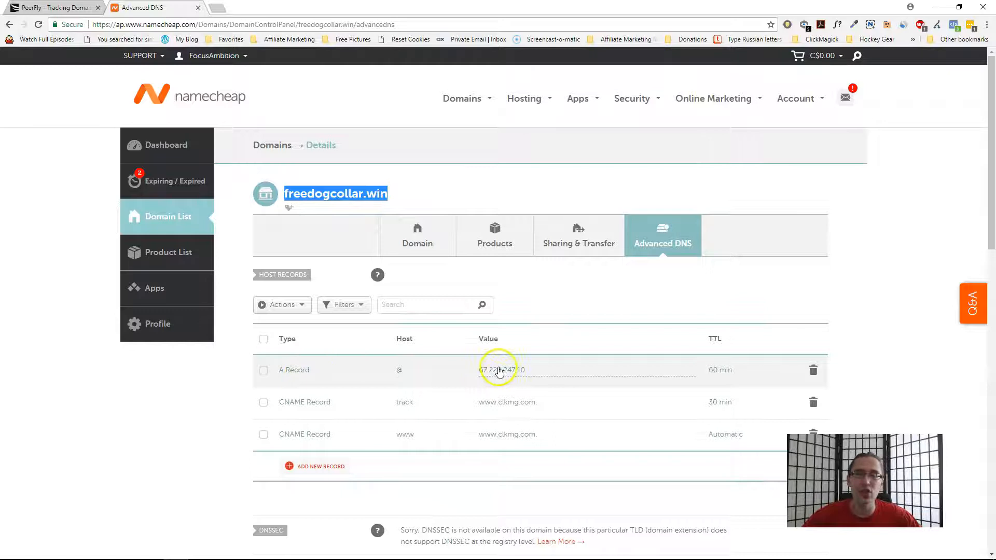
{"action": "mouse_move", "coordinate": [513, 435]}
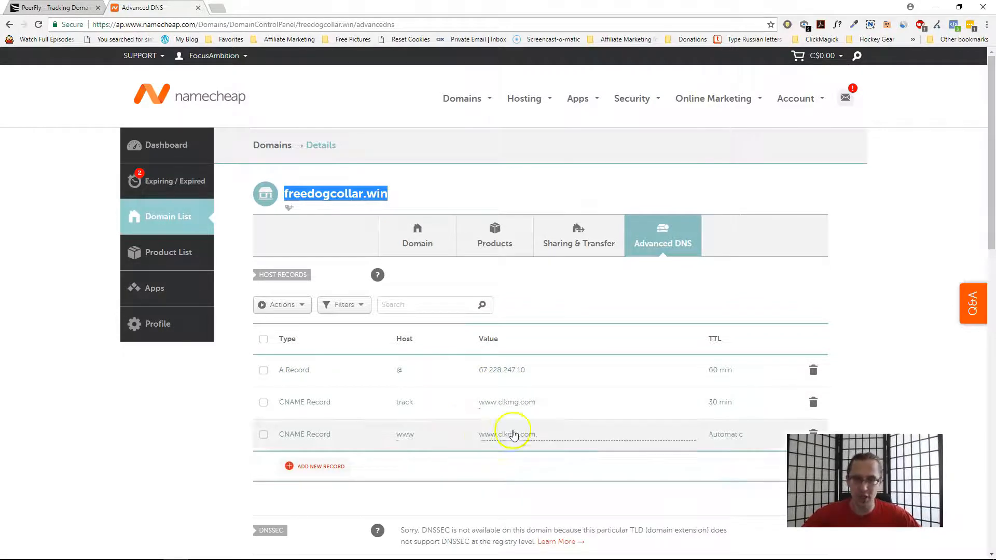
{"action": "mouse_move", "coordinate": [490, 427]}
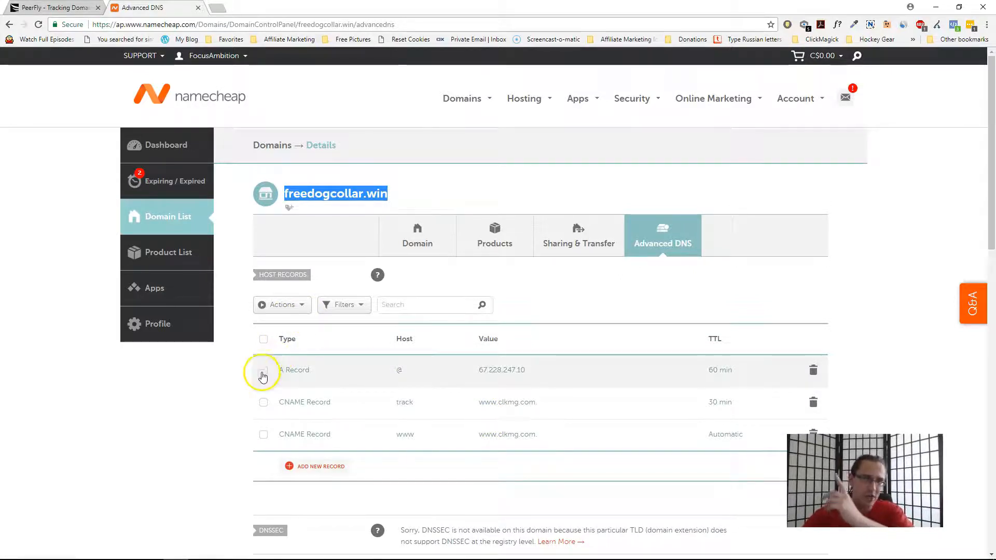
- Go back to PeerFly's Add A Domain instructions after checking the A record value
{"action": "left_click", "coordinate": [54, 8]}
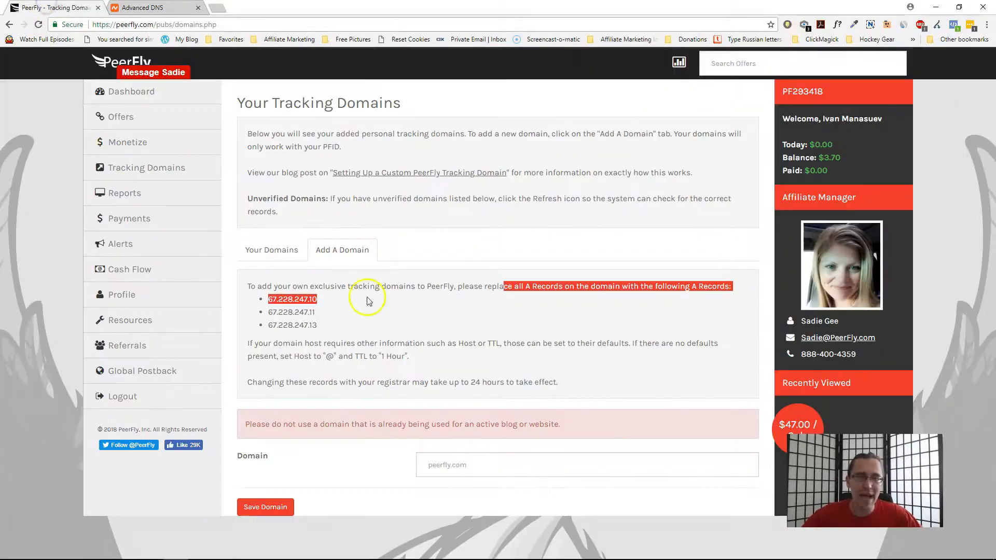
- Confirm freedogcollar.win shows Approved under Your Domains, then browse all 5247 offers
{"action": "left_click", "coordinate": [271, 249]}
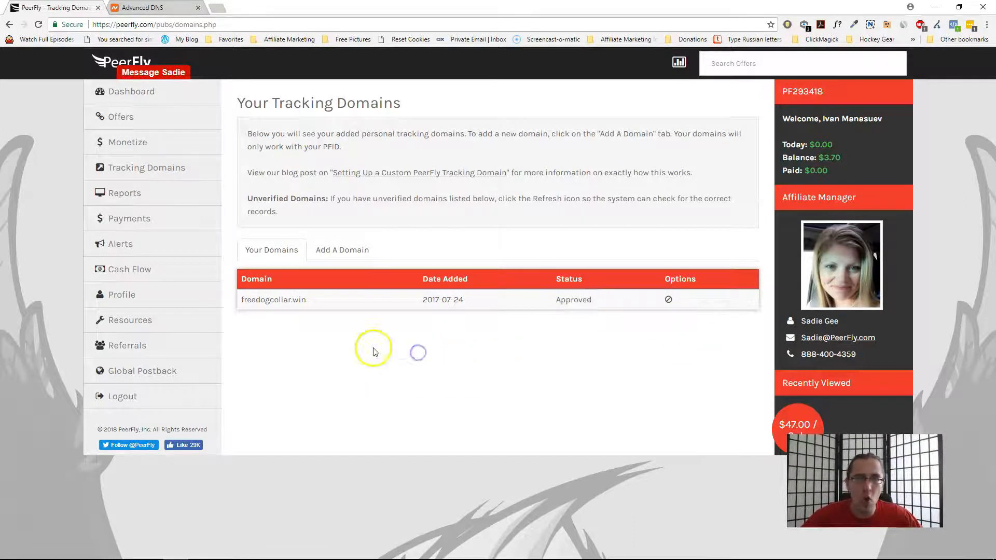
{"action": "left_click", "coordinate": [120, 116]}
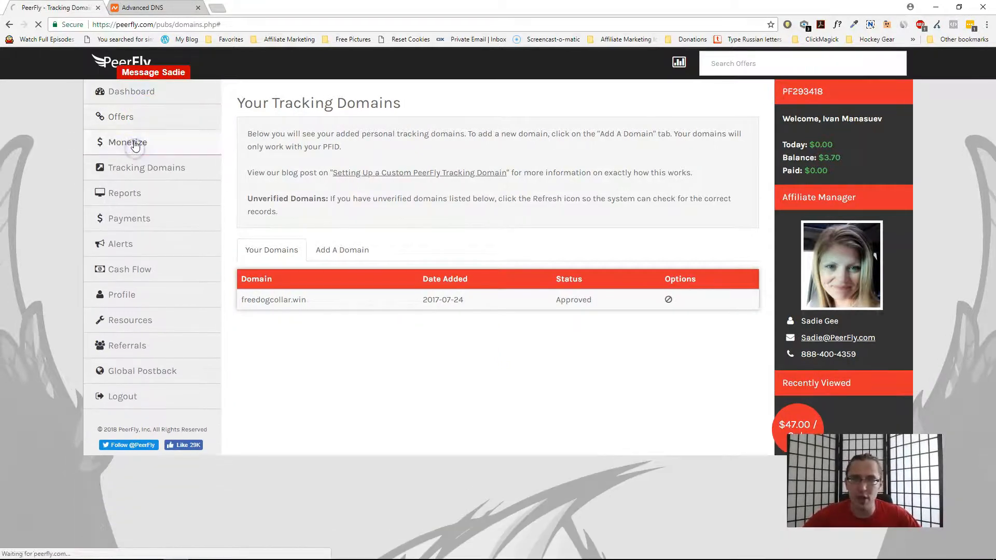
{"action": "left_click", "coordinate": [120, 117]}
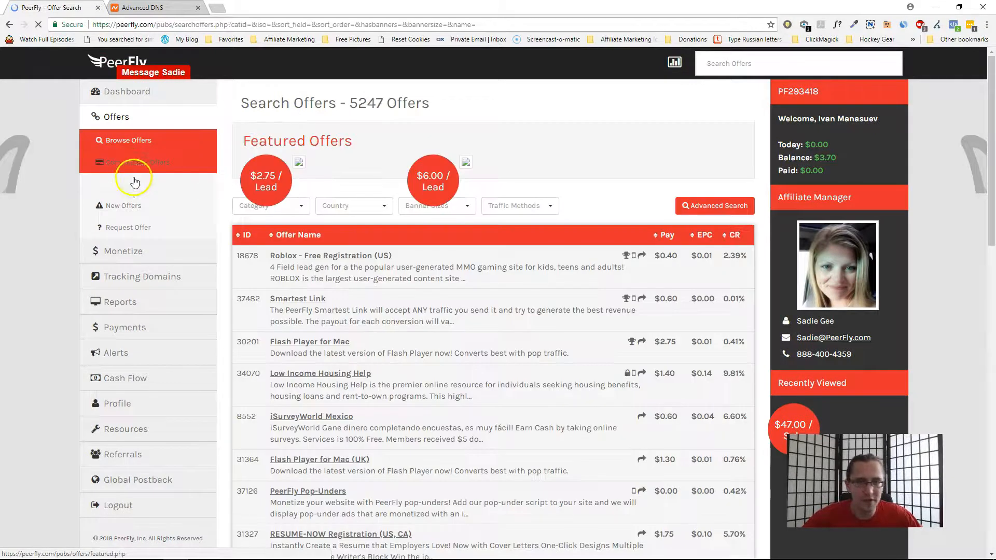
- Load the Roblox - Free Registration (US) offer with freedogcollar.win as its link domain
{"action": "left_click", "coordinate": [330, 255]}
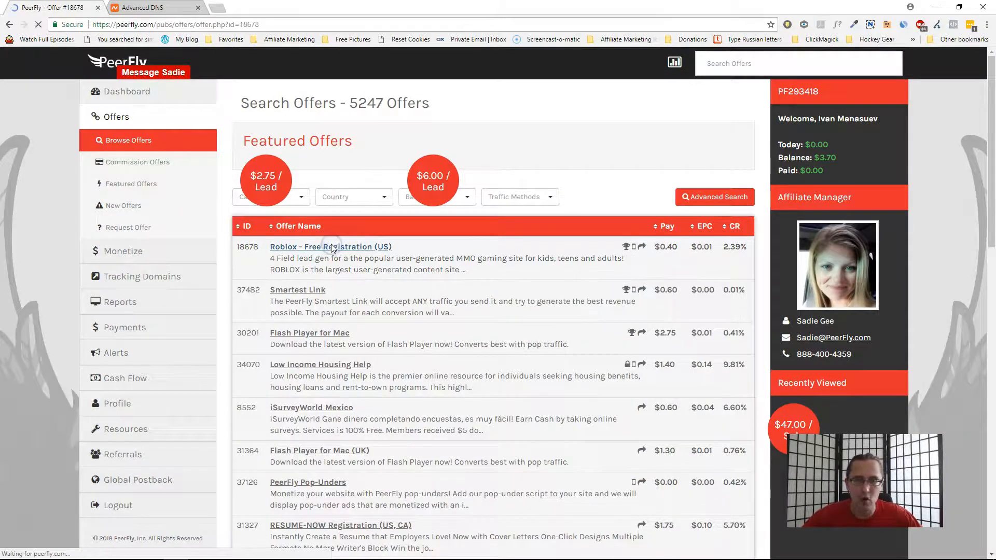
{"action": "left_click", "coordinate": [330, 246]}
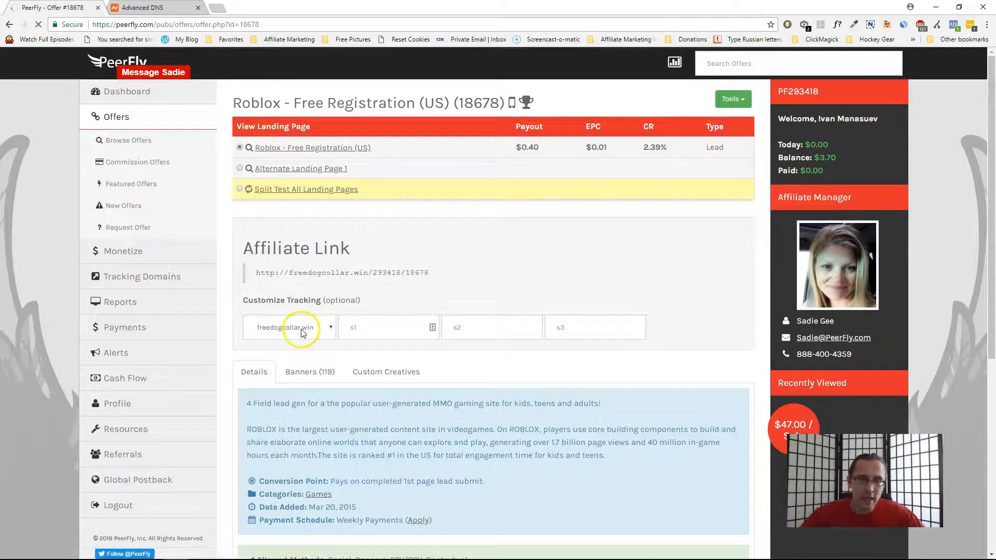
{"action": "left_click", "coordinate": [329, 327]}
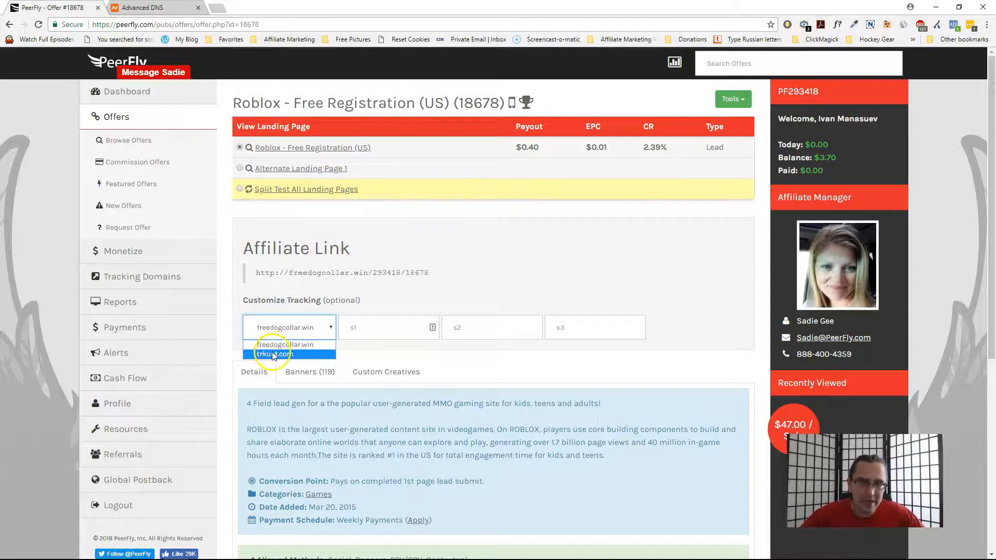
{"action": "left_click", "coordinate": [273, 354]}
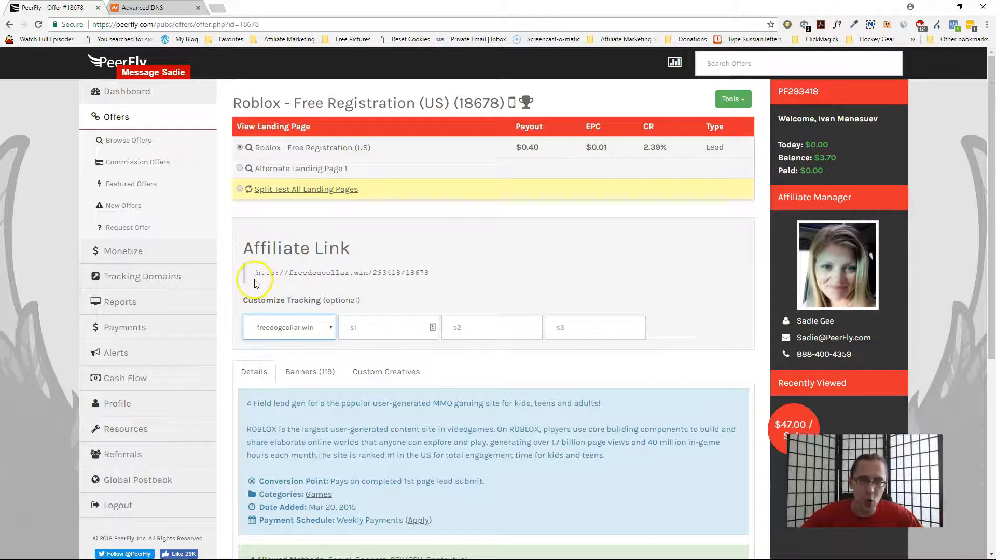
- Switch the affiliate link to trkur4.com and back to freedogcollar.win to compare
{"action": "triple_click", "coordinate": [341, 273]}
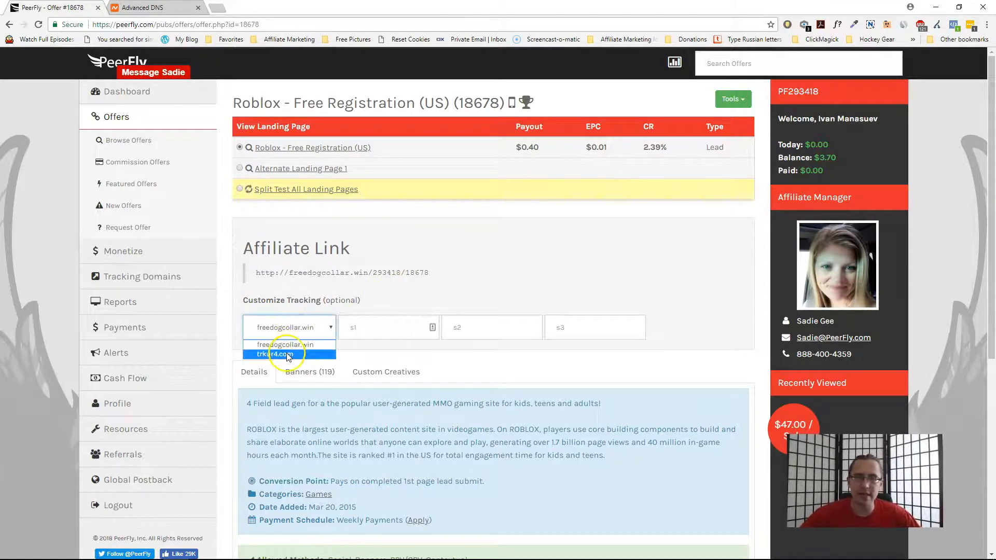
{"action": "left_click", "coordinate": [274, 354]}
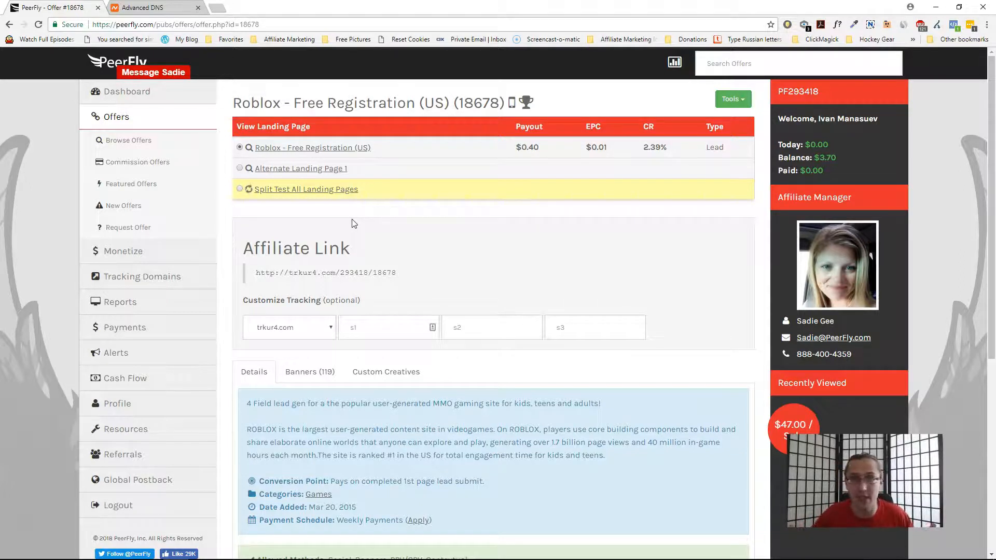
{"action": "left_click", "coordinate": [289, 327]}
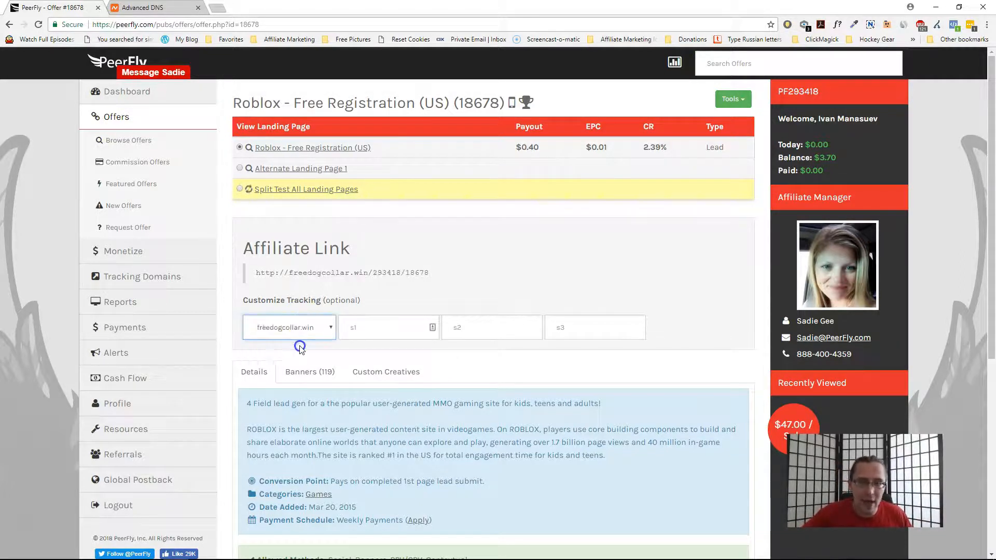